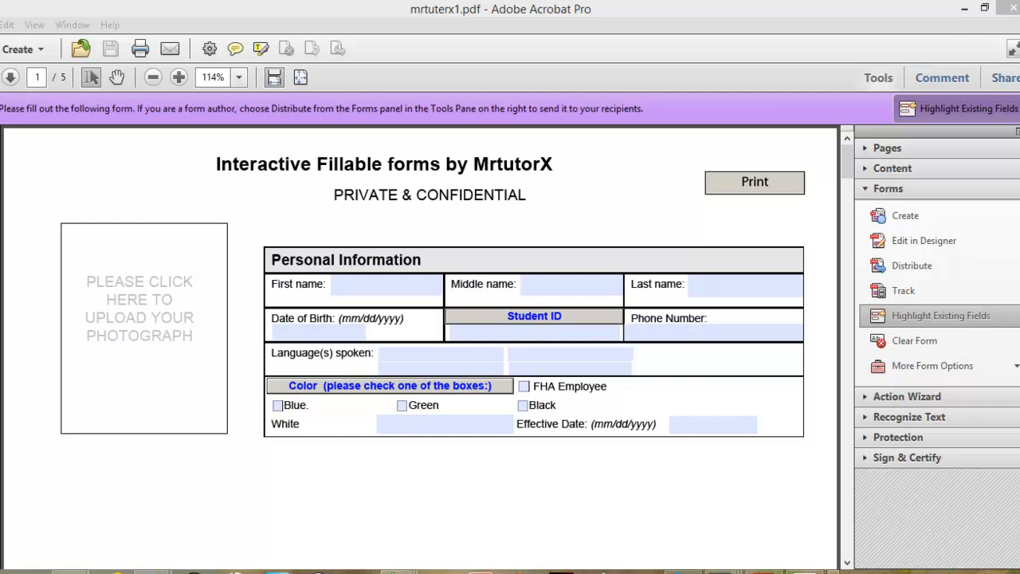
mouse_move(709, 464)
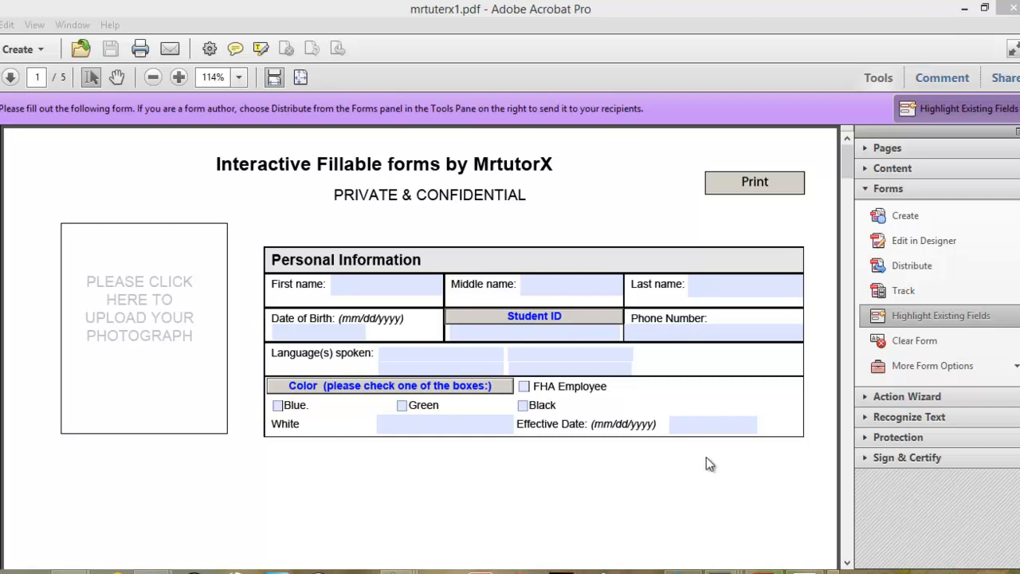
mouse_move(168, 309)
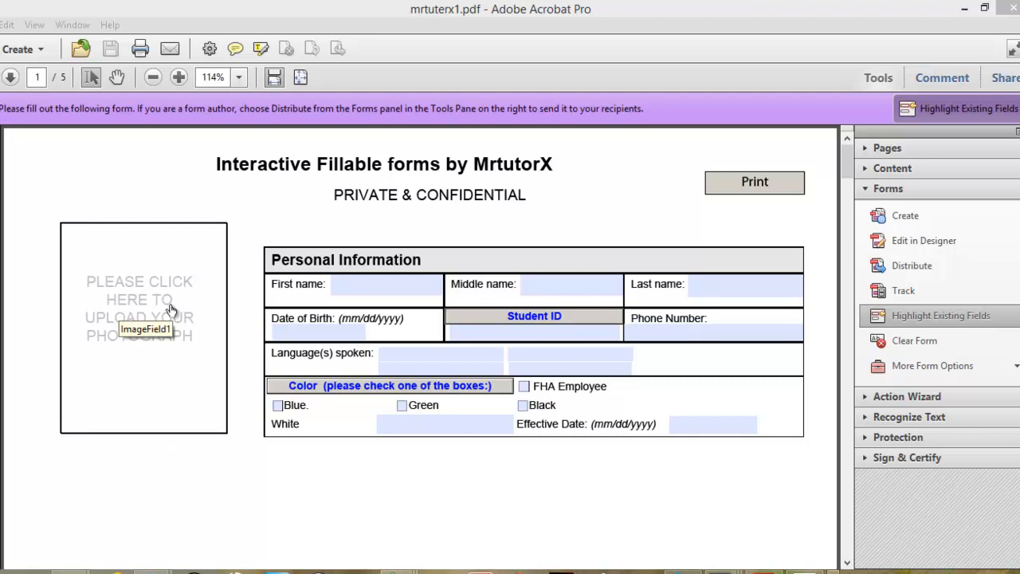
Step: Upload the gorilla photo into the 'Please click here to upload your photograph' image field
click(144, 310)
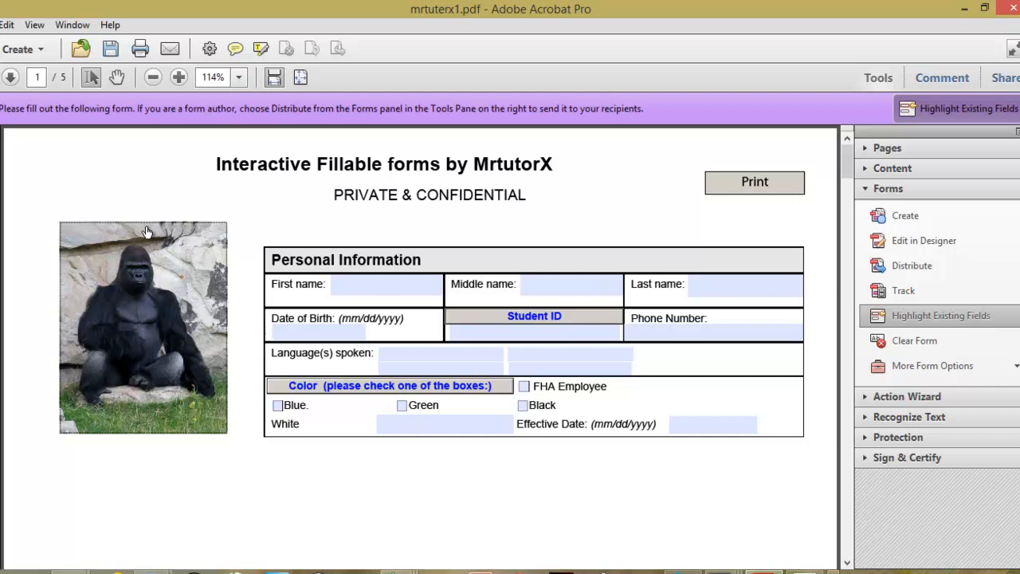
mouse_move(246, 241)
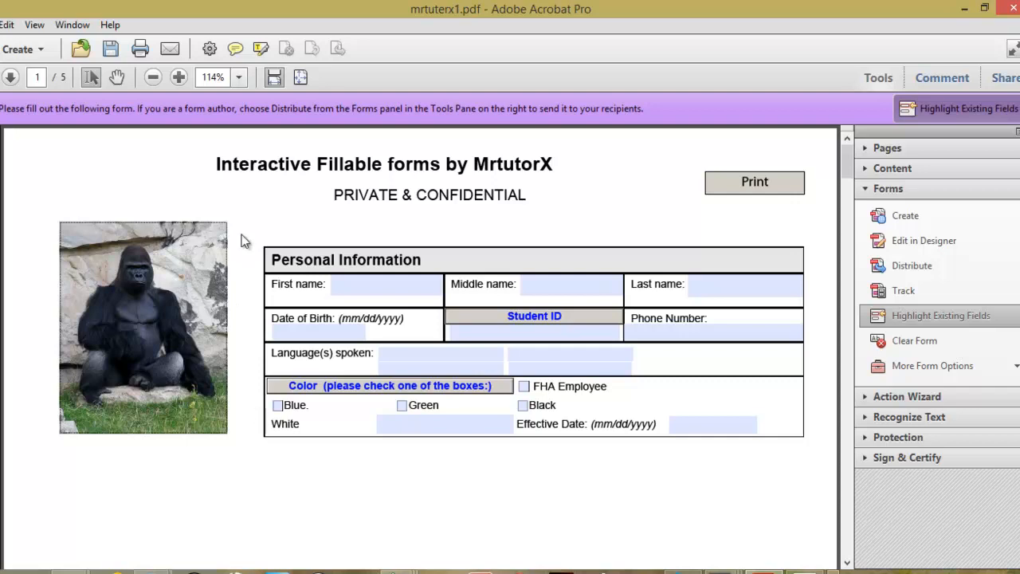
mouse_move(70, 529)
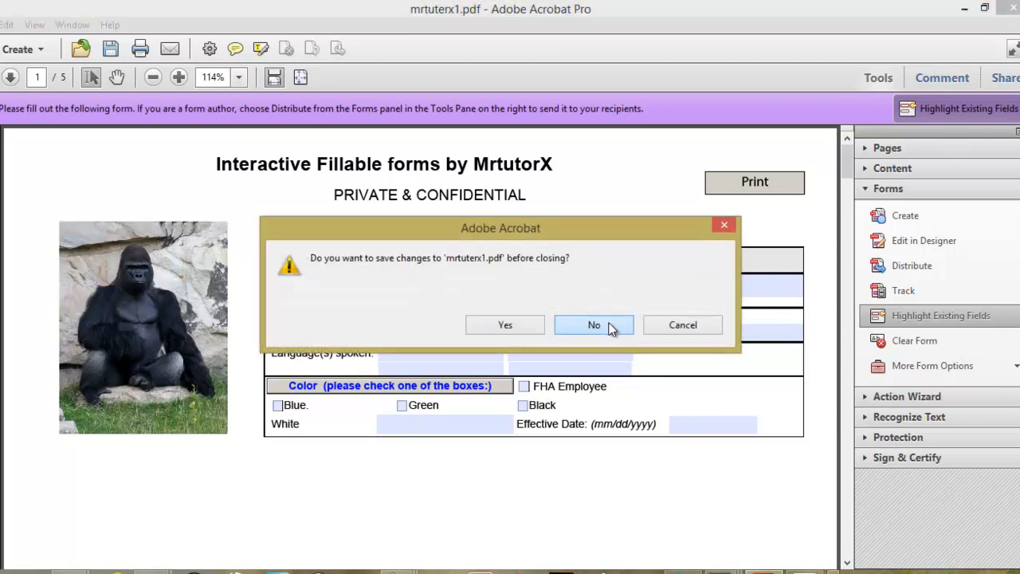
Step: Close the form without saving changes and clear the object selection in Designer
click(593, 324)
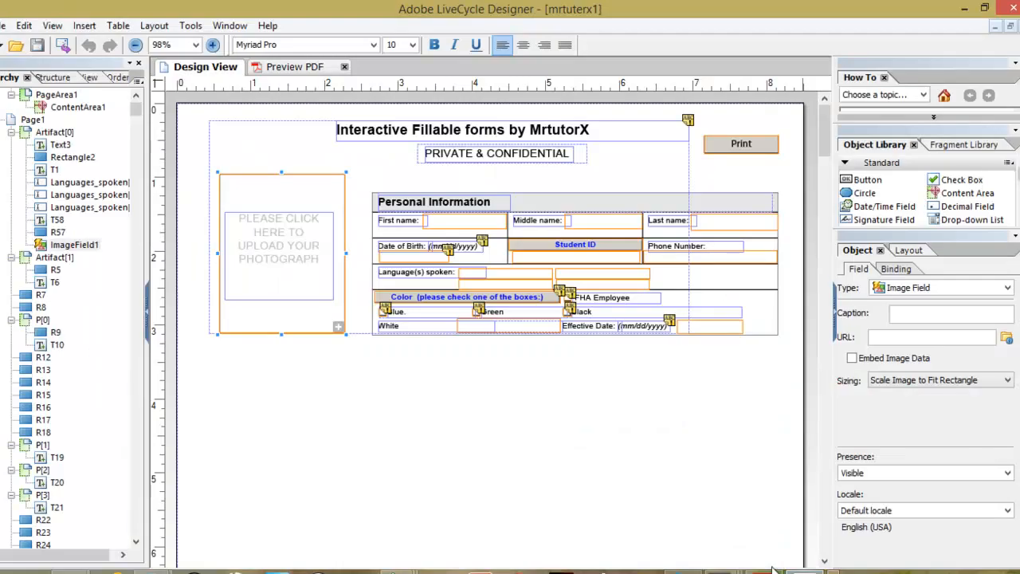
mouse_move(434, 389)
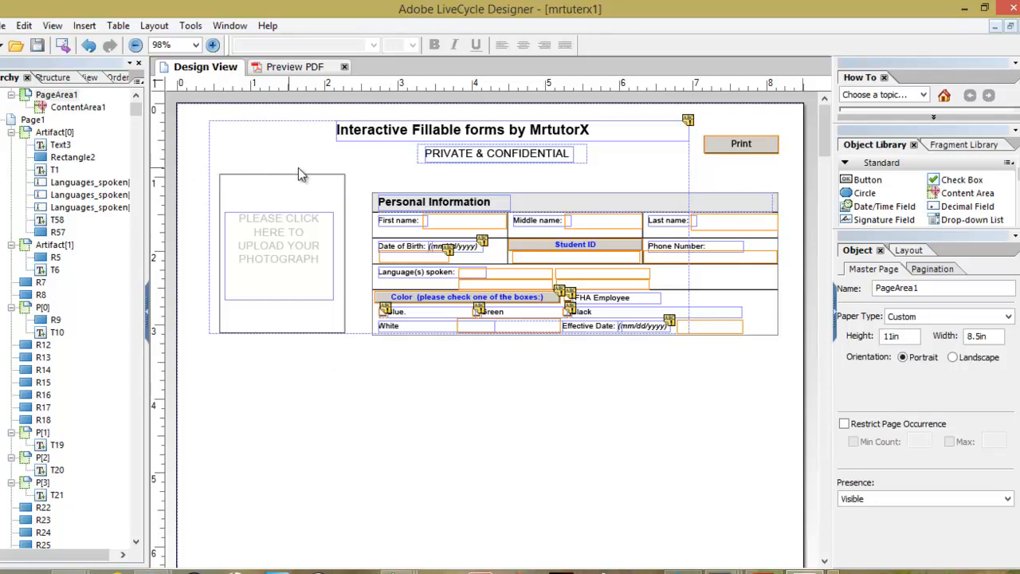
click(83, 25)
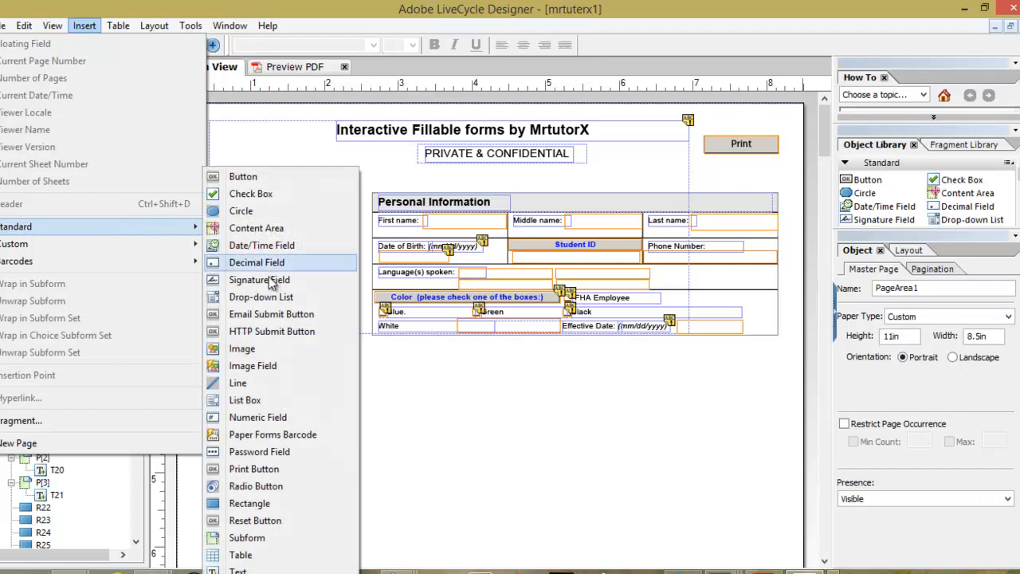
Step: Draw a new image field inside the photo box, then save the form
click(253, 365)
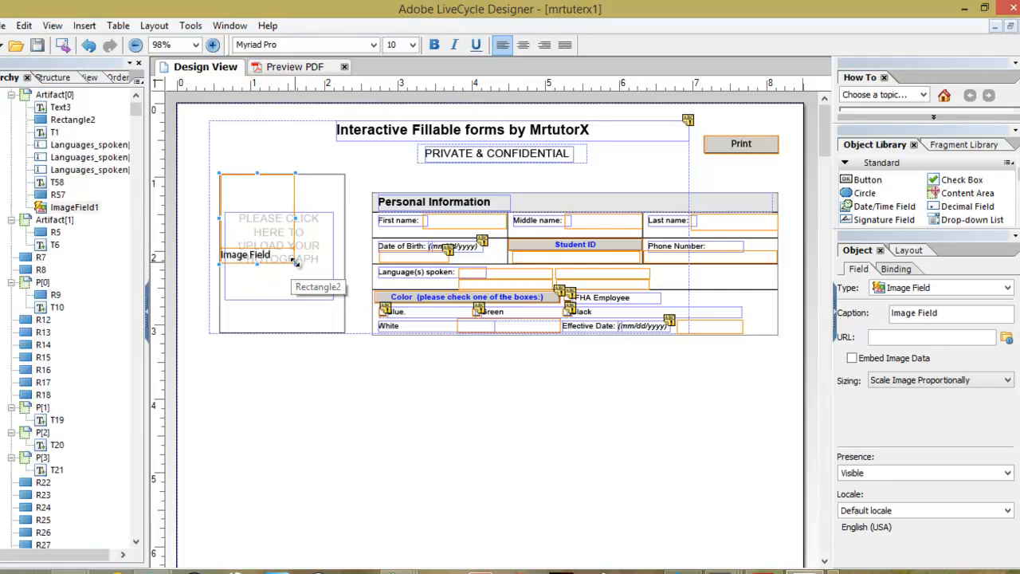
drag(294, 261, 344, 333)
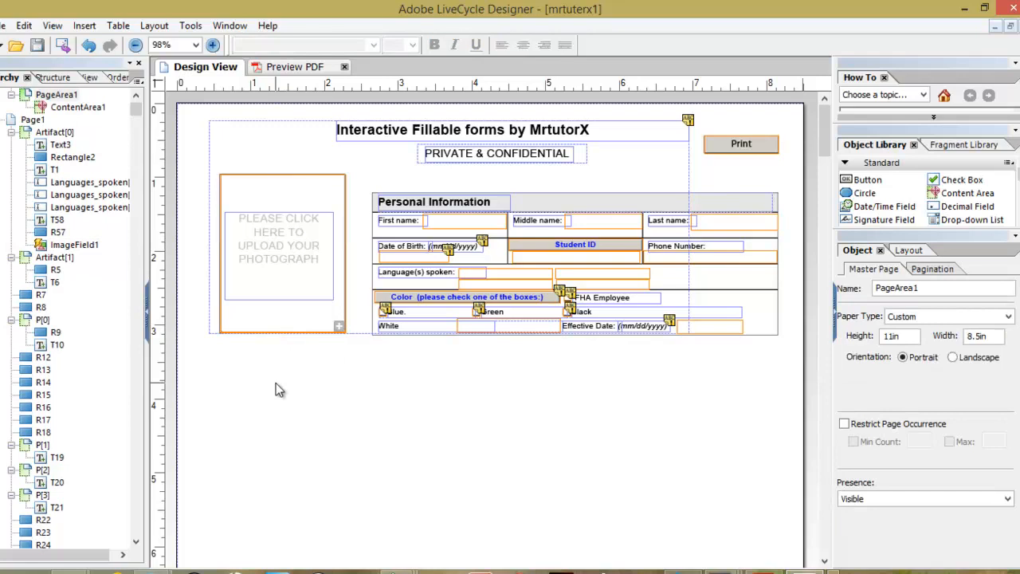
mouse_move(38, 43)
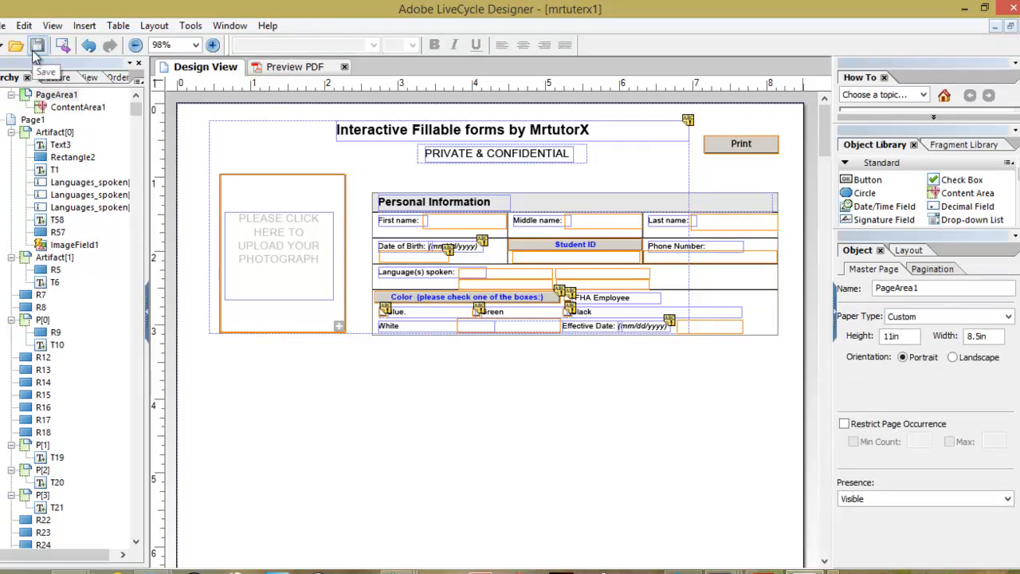
click(38, 43)
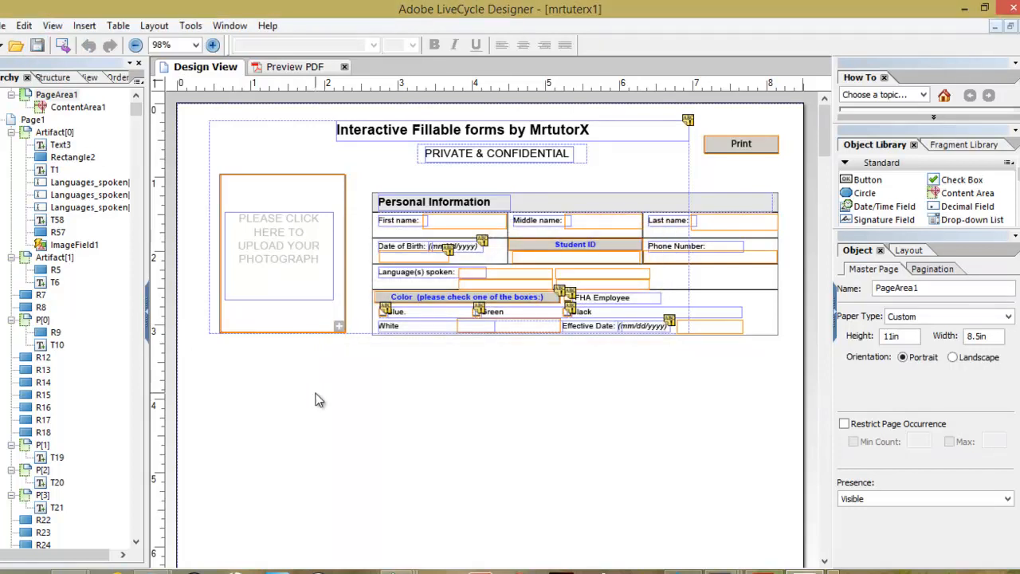
mouse_move(322, 192)
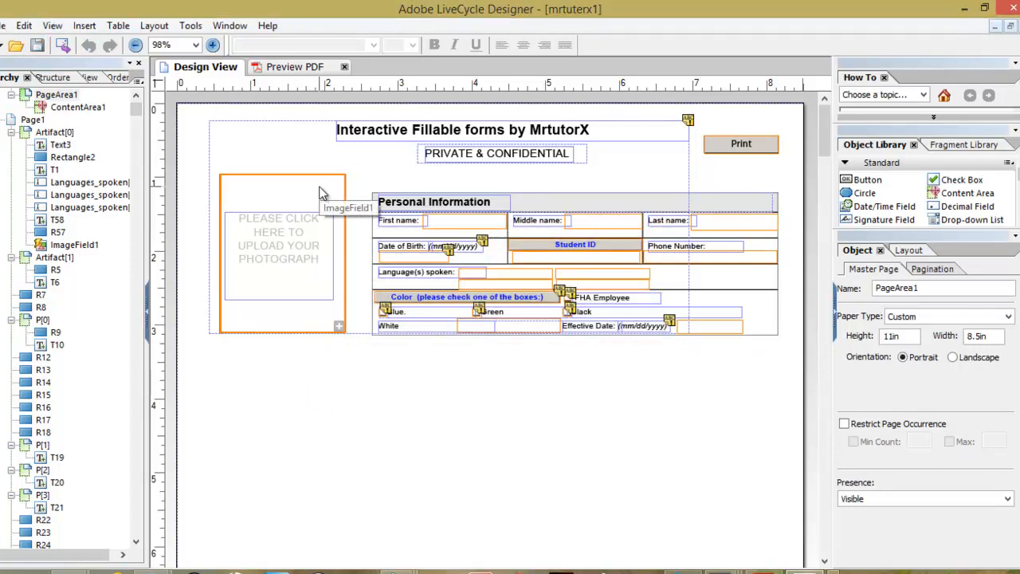
Step: Set ImageField1's Sizing to 'Scale Image to Fit Rectangle' and launch Acrobat Pro
click(279, 239)
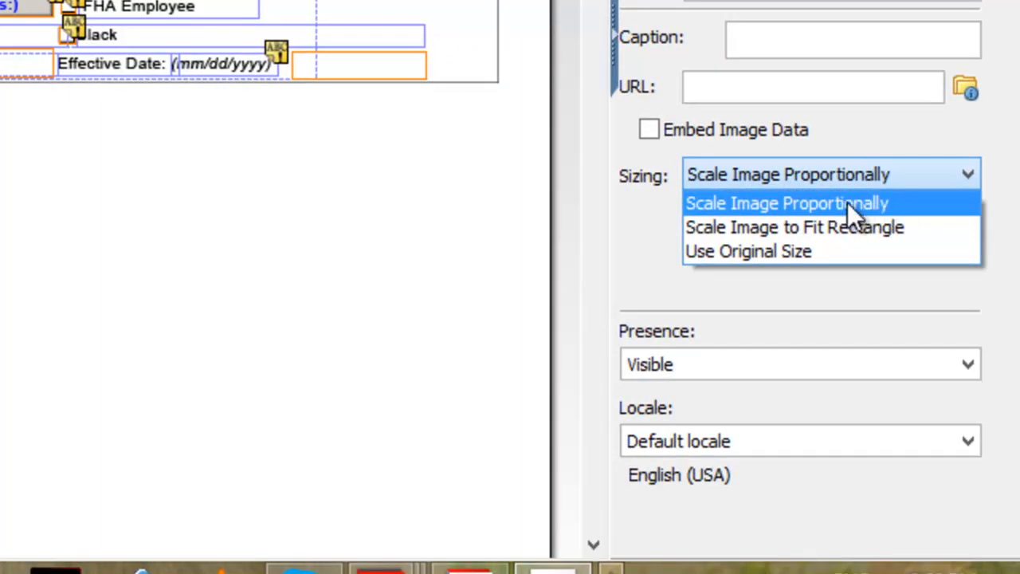
mouse_move(793, 262)
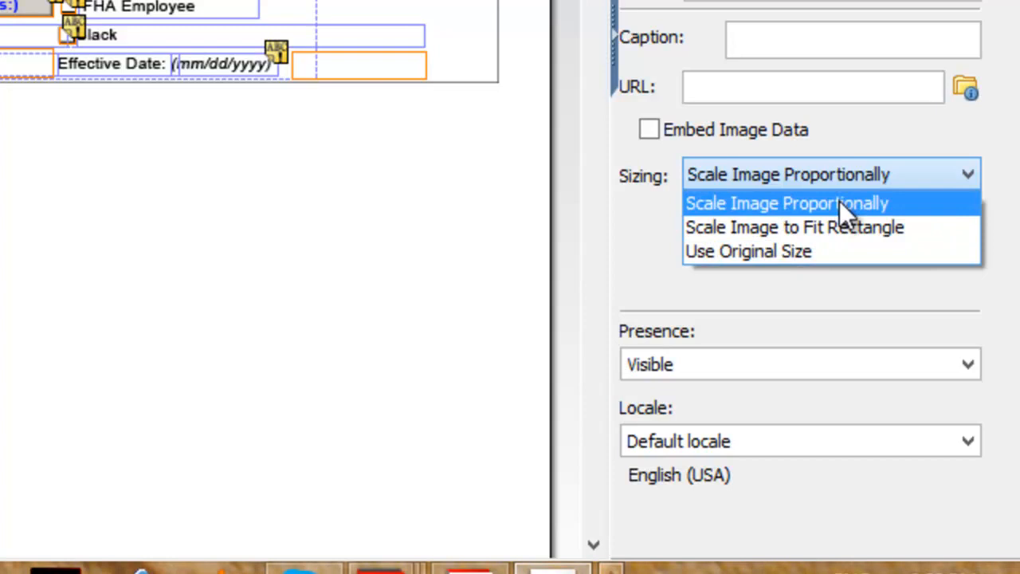
mouse_move(805, 222)
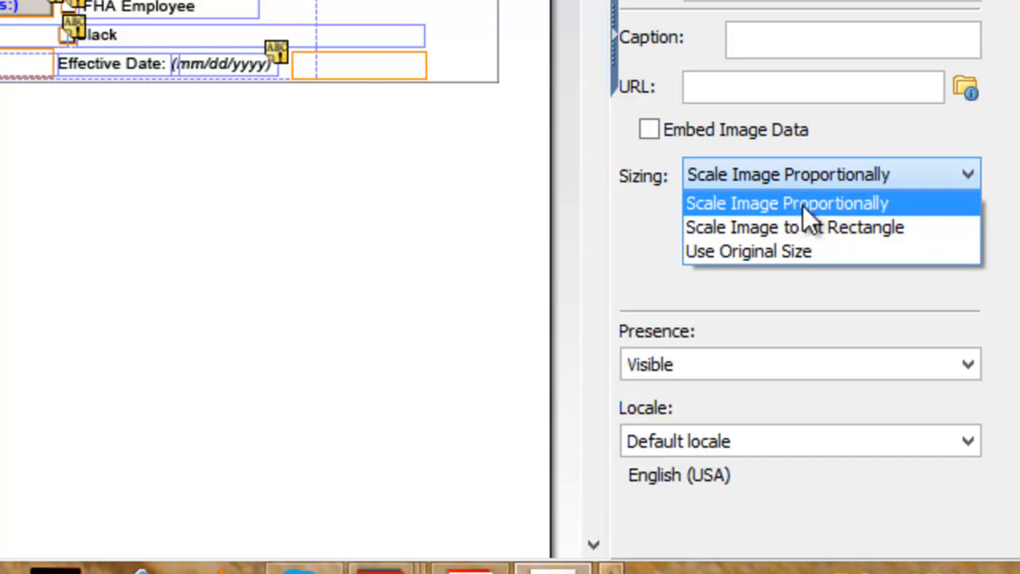
mouse_move(809, 239)
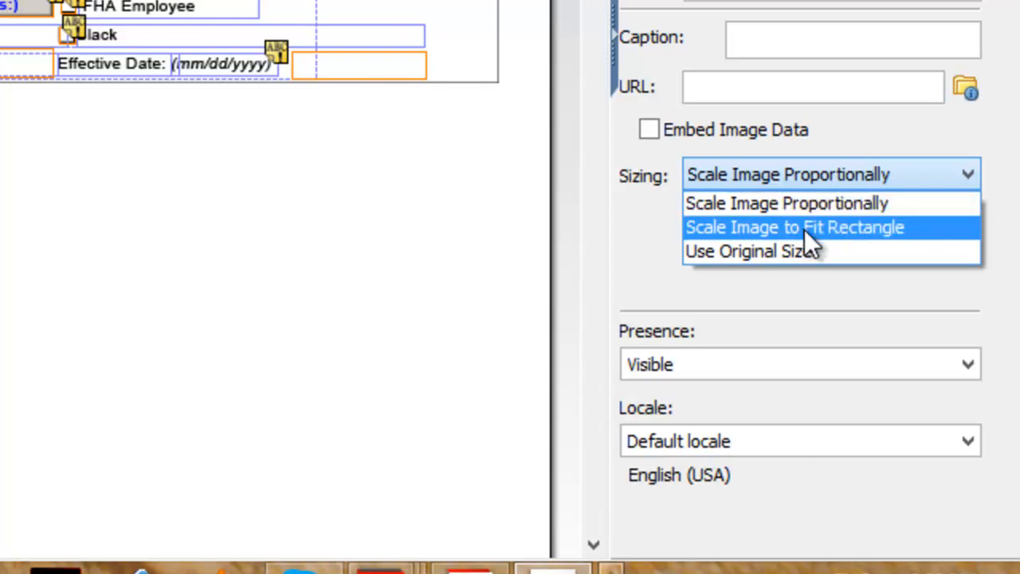
mouse_move(845, 247)
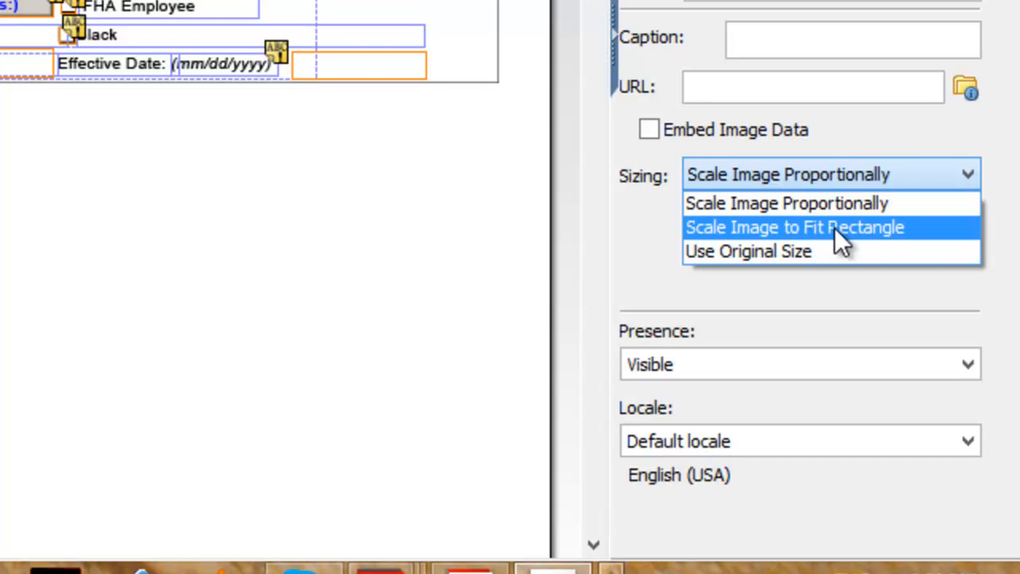
mouse_move(844, 243)
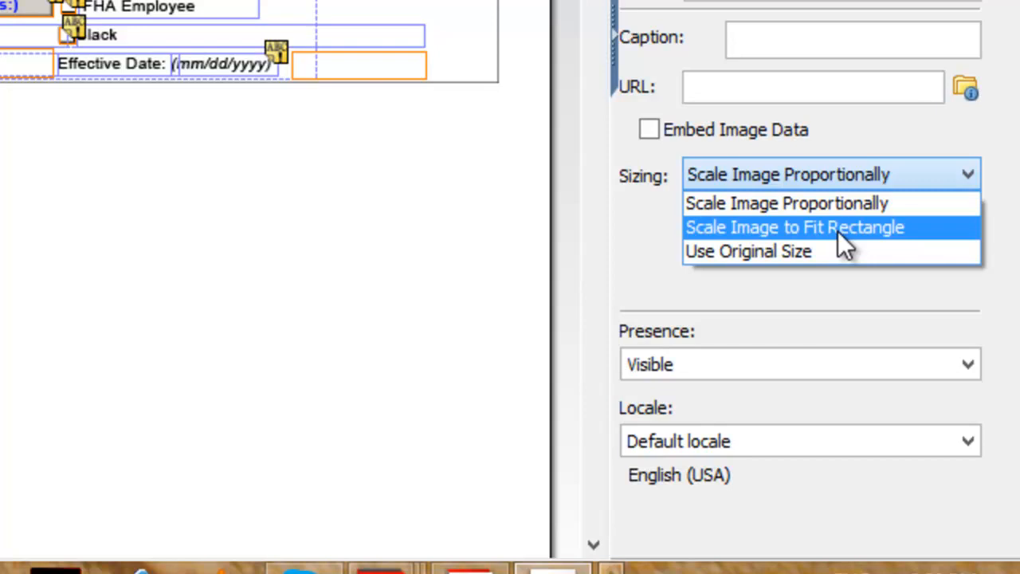
click(793, 228)
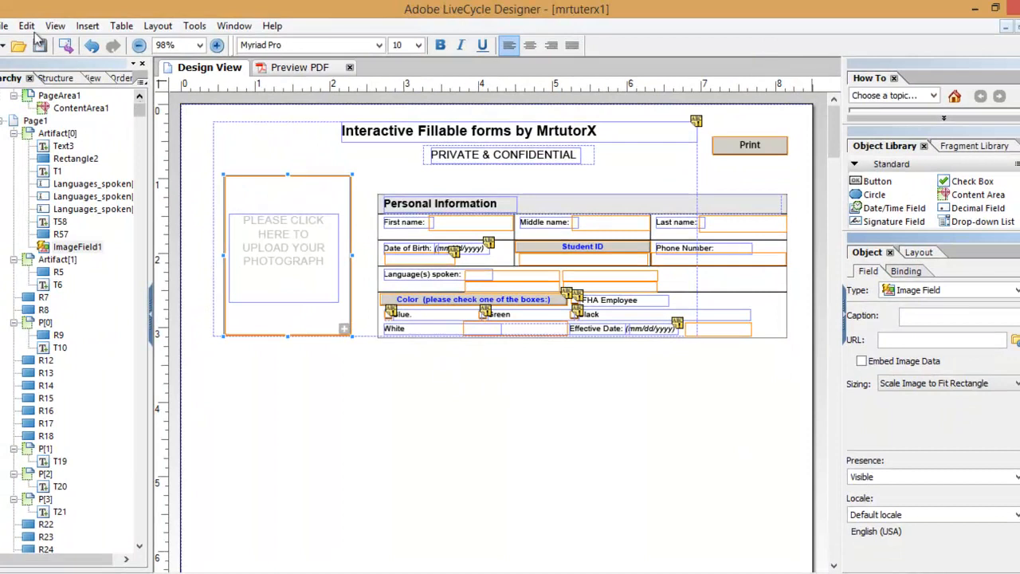
click(66, 44)
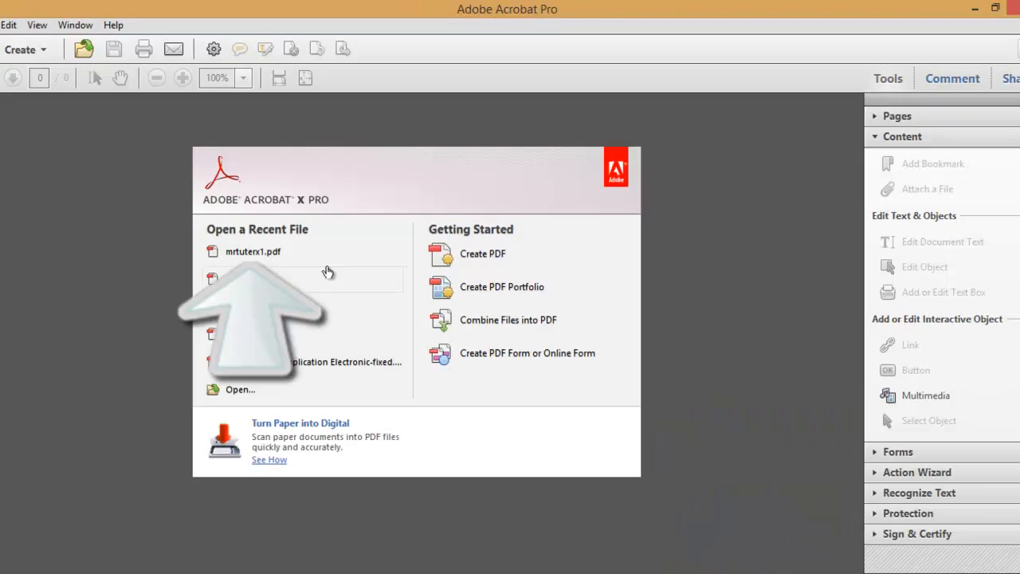
Step: Reopen mrtuterx1.pdf and load 475px-Gorilla_gorilla_gorilla_01 into the image field
click(252, 250)
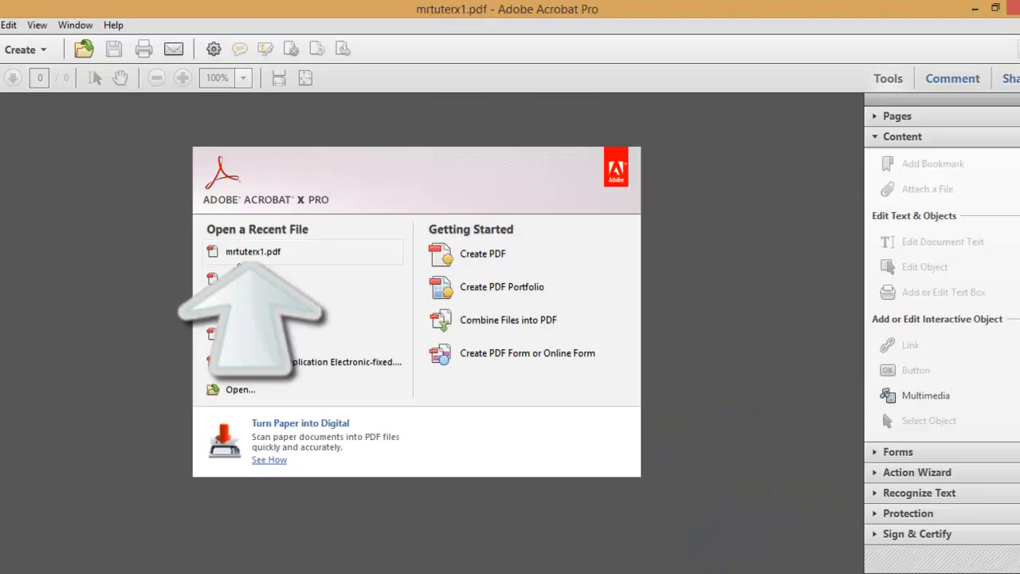
click(253, 251)
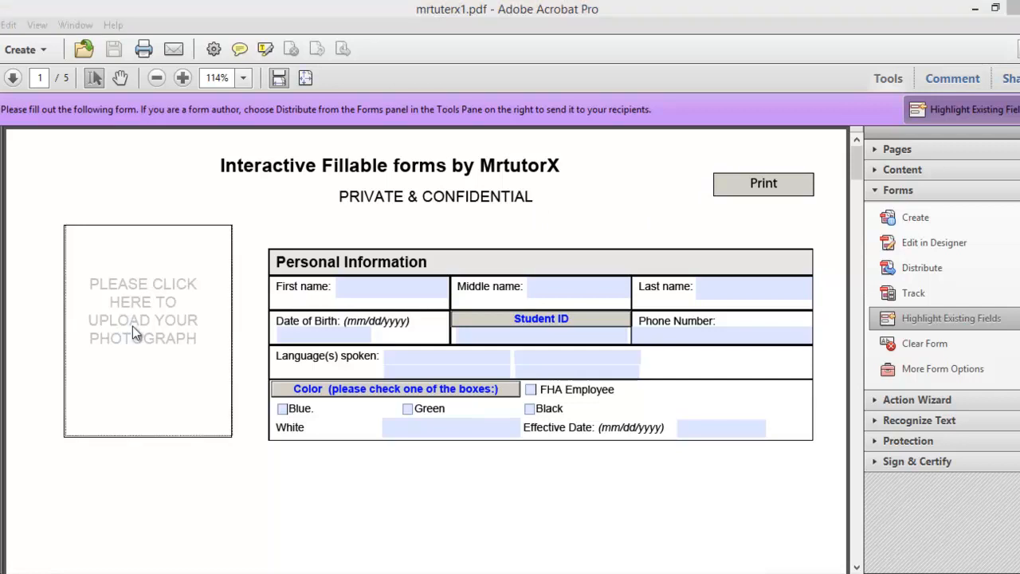
click(142, 334)
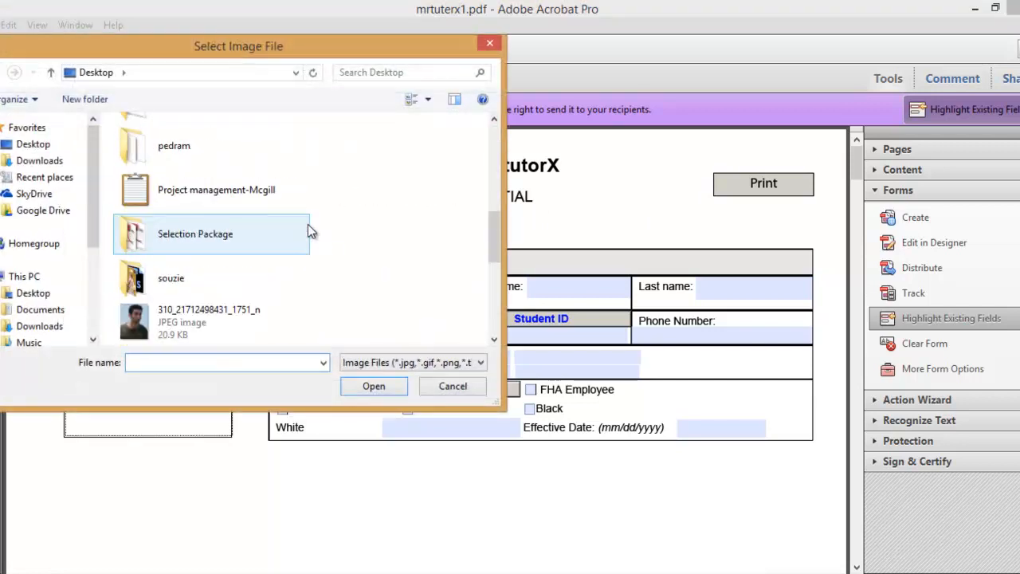
click(211, 189)
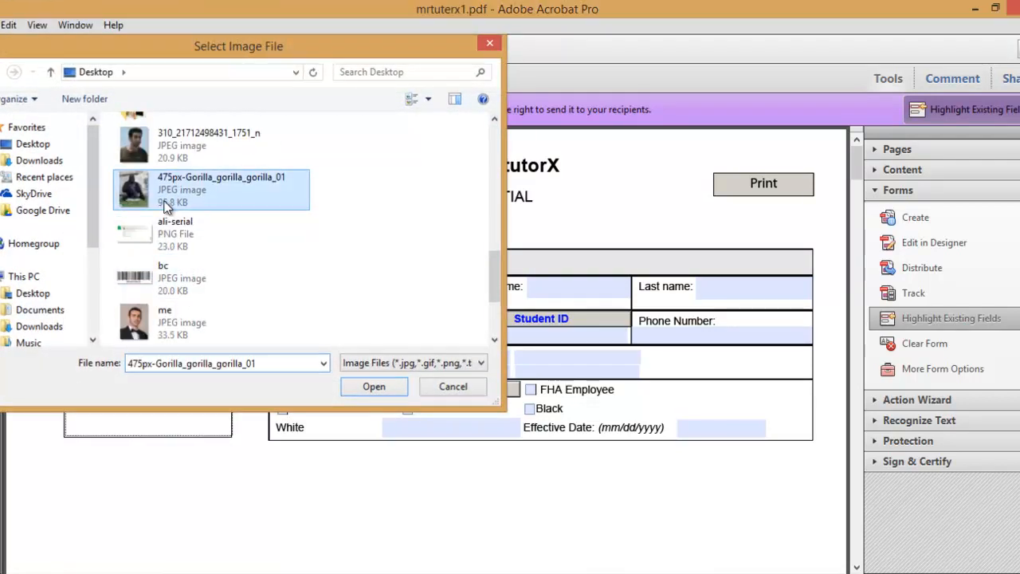
click(373, 386)
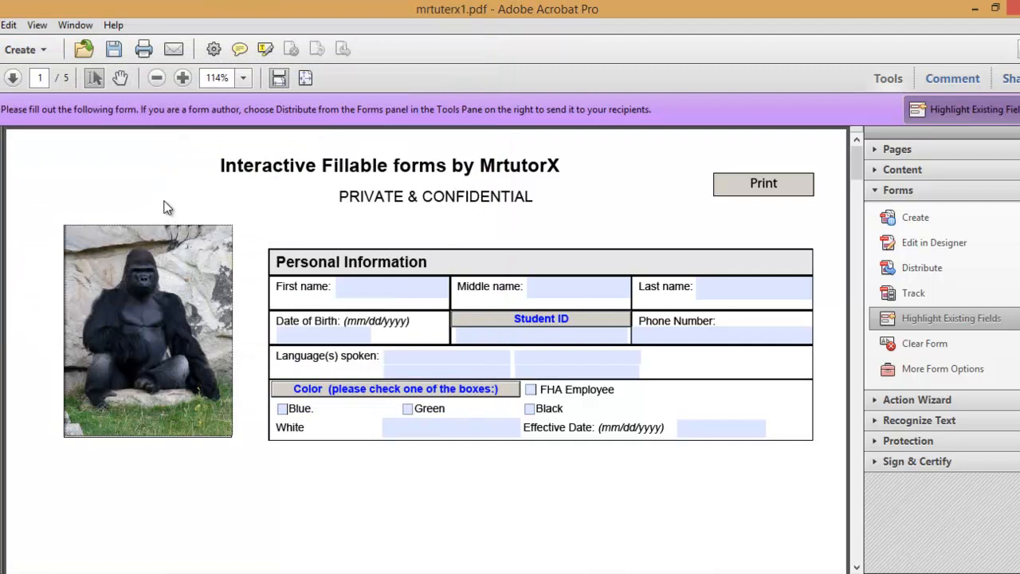
mouse_move(360, 235)
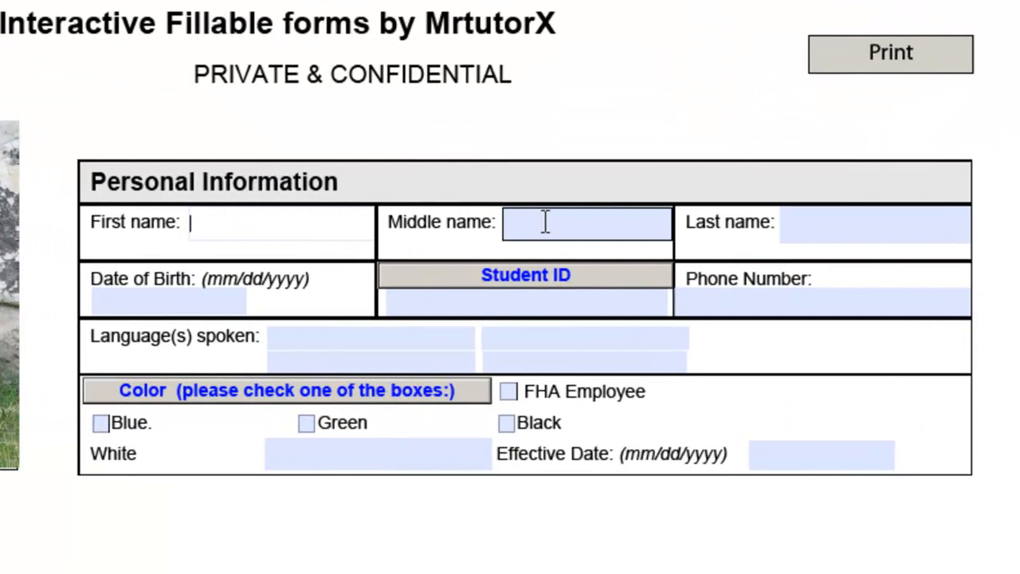
click(874, 225)
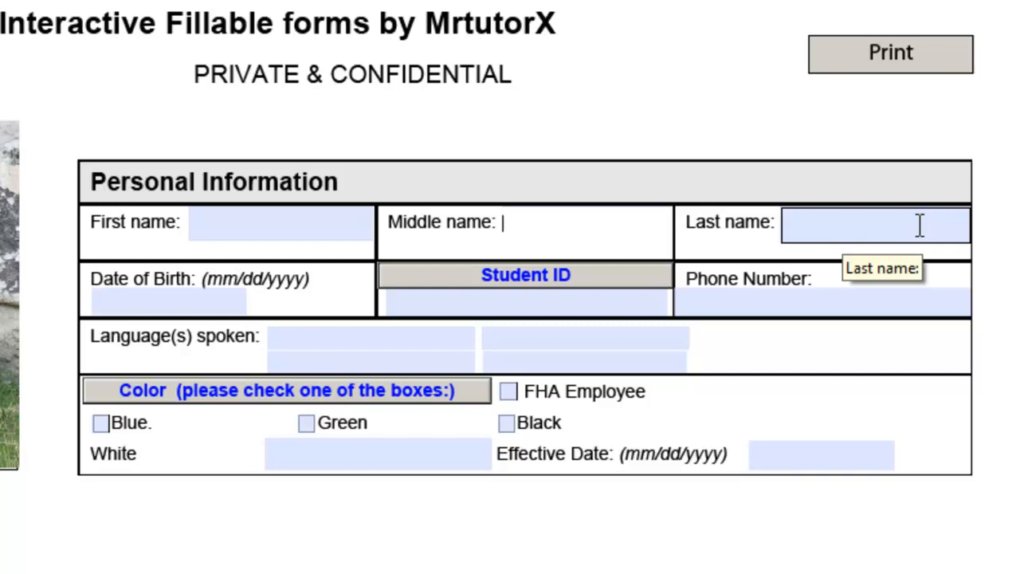
mouse_move(826, 62)
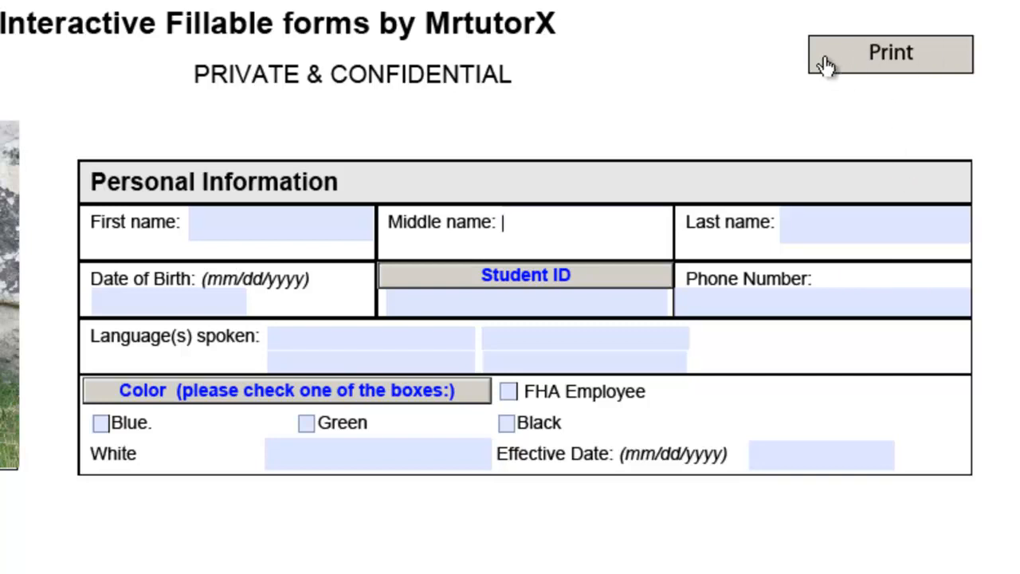
mouse_move(931, 15)
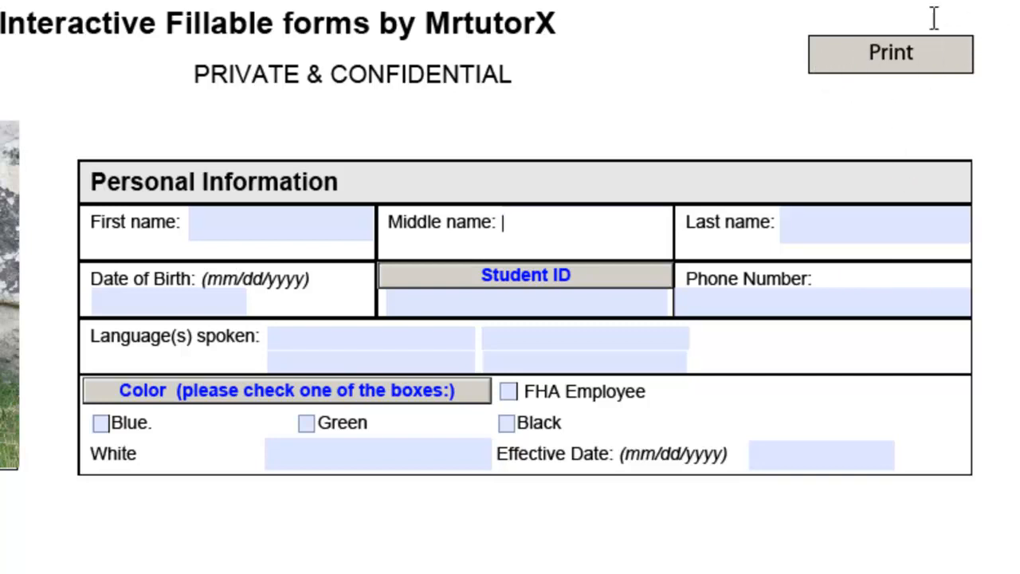
mouse_move(993, 67)
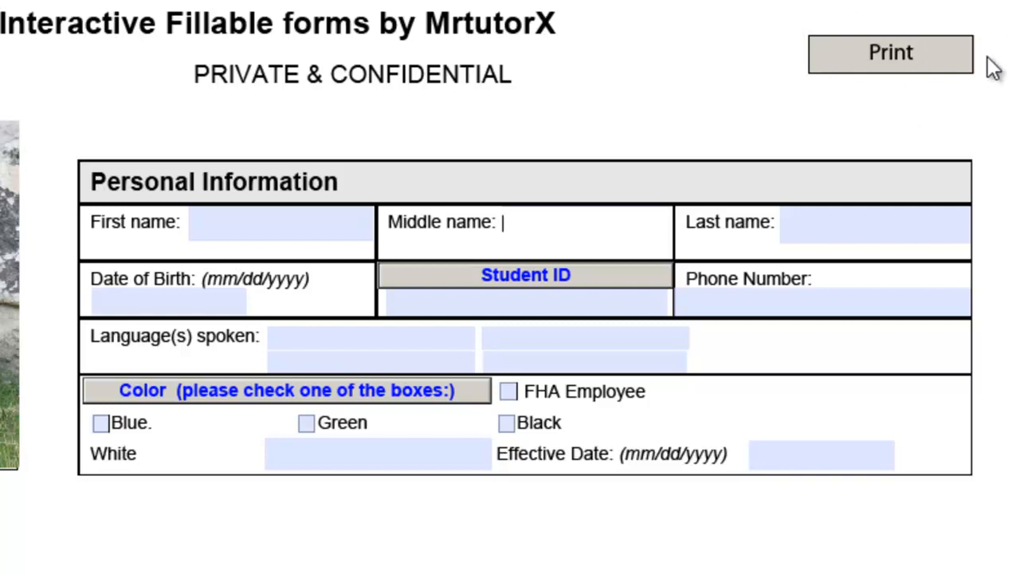
mouse_move(744, 99)
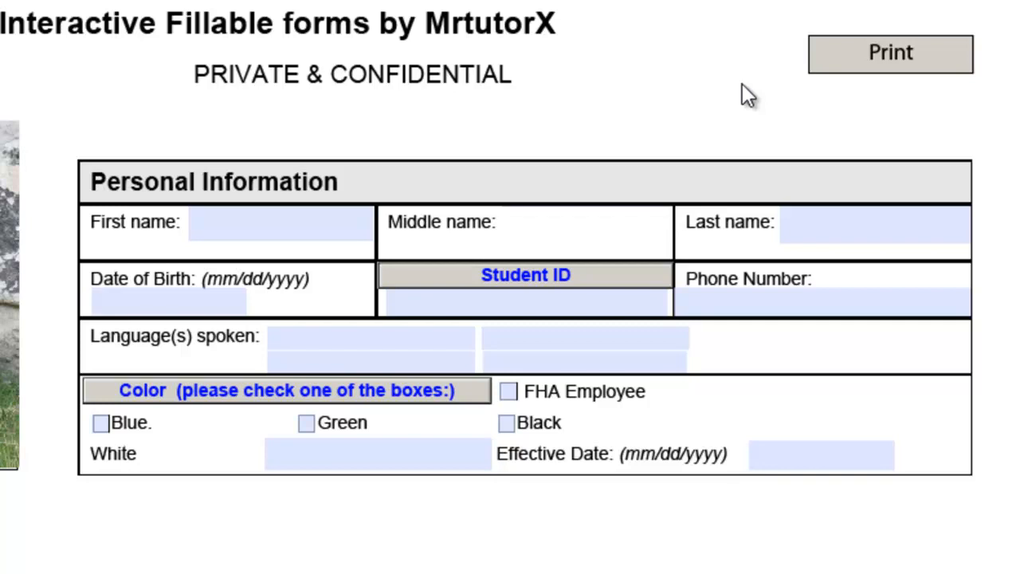
click(509, 222)
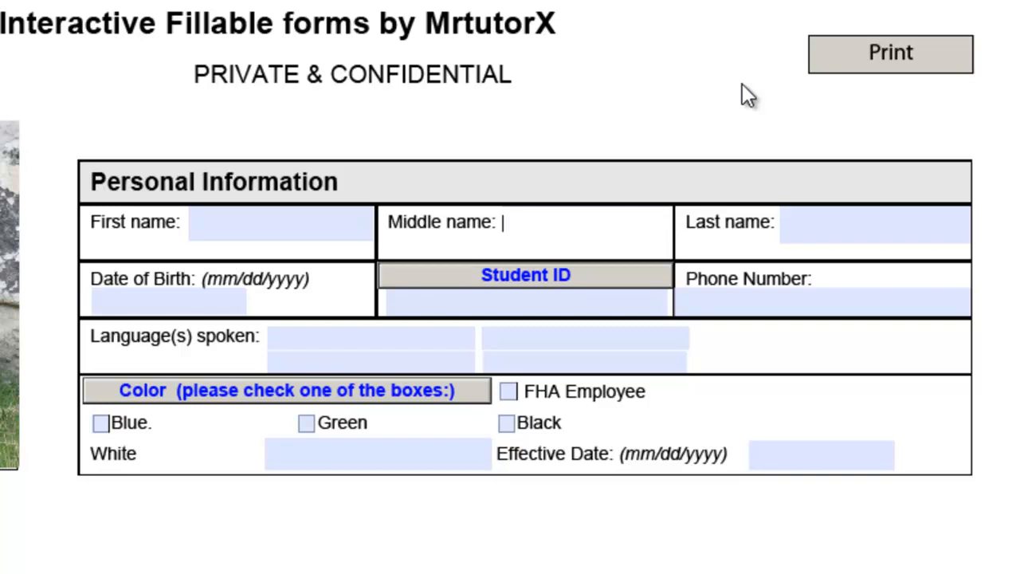